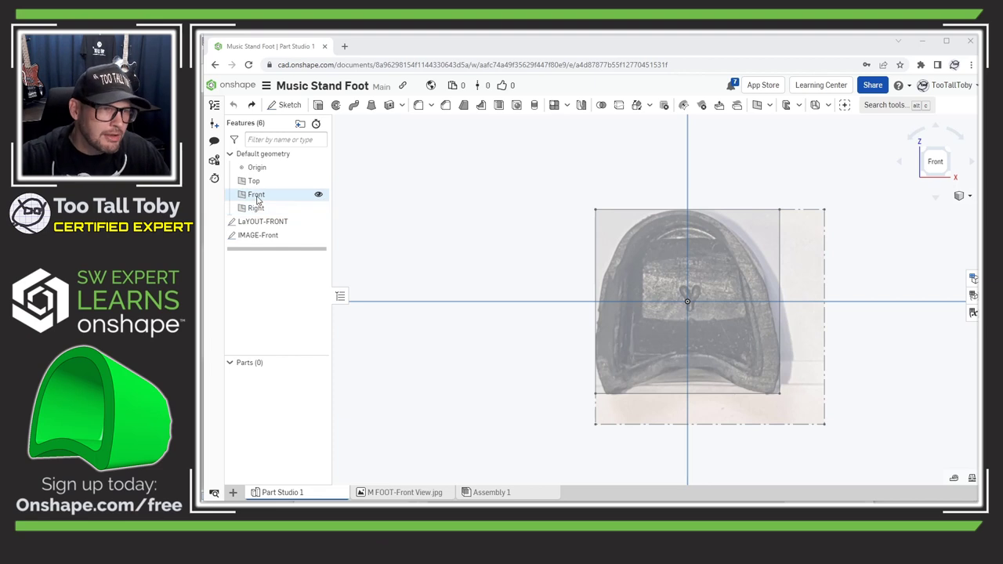
Start a sketch on the Front plane with the Bezier curve tool active
{"action": "left_click", "coordinate": [285, 103]}
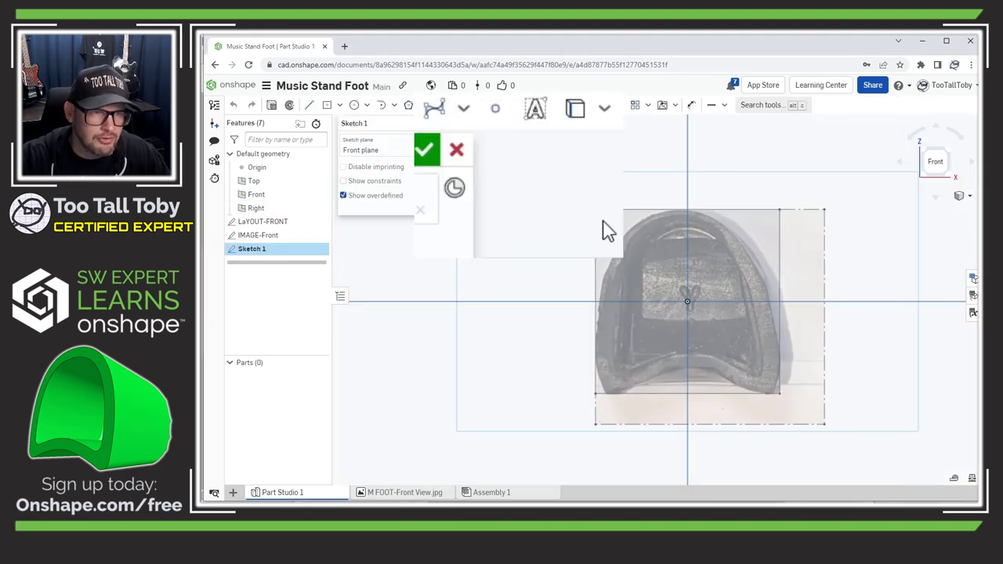
{"action": "left_click", "coordinate": [464, 108]}
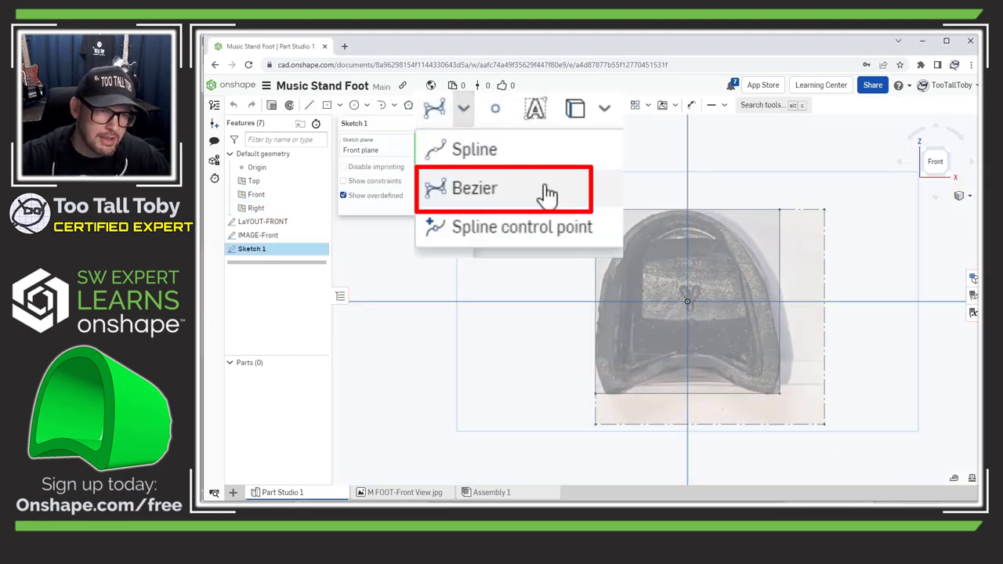
{"action": "mouse_move", "coordinate": [548, 194]}
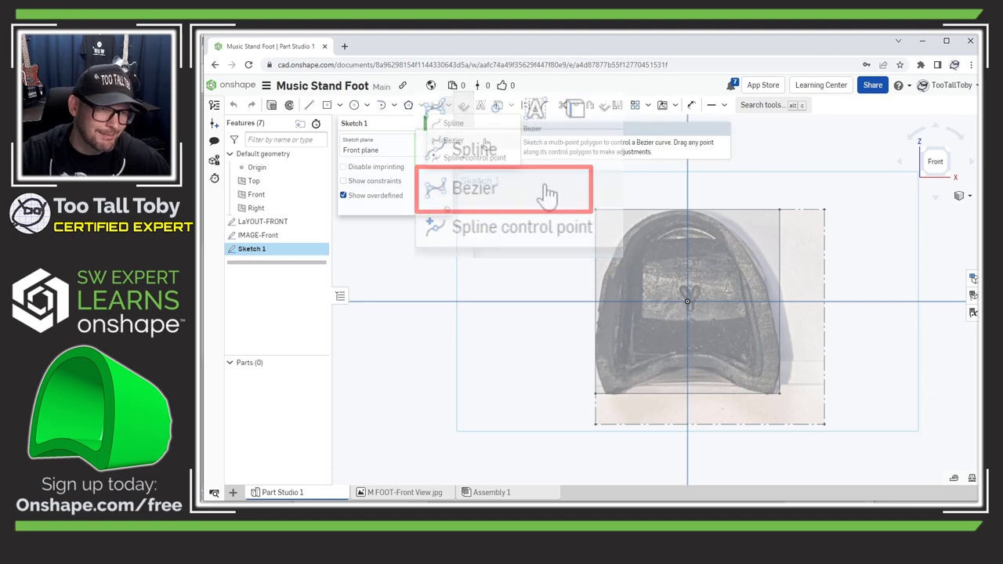
{"action": "left_click", "coordinate": [473, 188]}
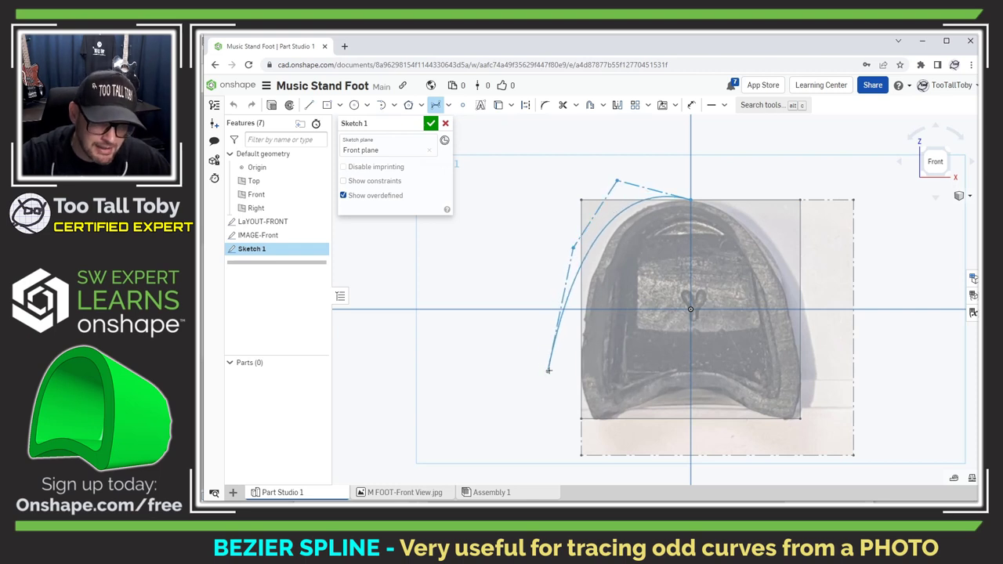
Place the next Bezier point along the foot photo's left edge
{"action": "left_click", "coordinate": [629, 429]}
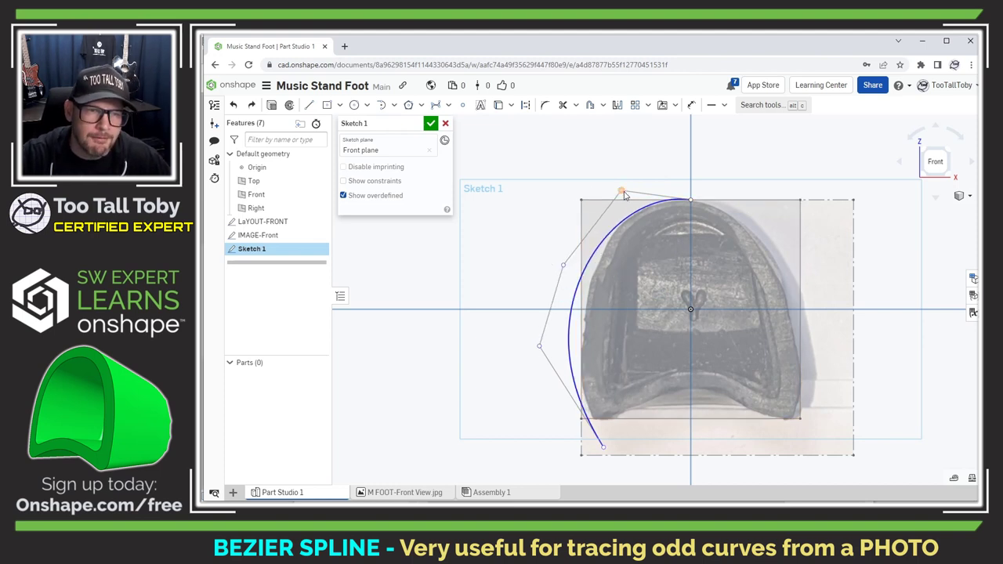
Drag the Bezier control points so the curve hugs the photo's left outline
{"action": "left_click_drag", "start_coordinate": [624, 193], "coordinate": [627, 185]}
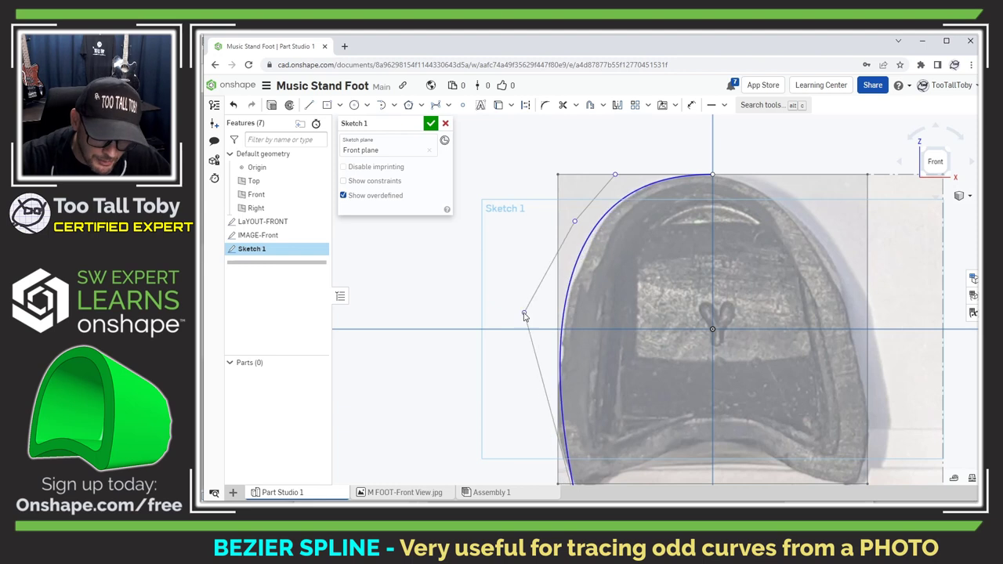
{"action": "left_click_drag", "start_coordinate": [525, 316], "coordinate": [521, 348]}
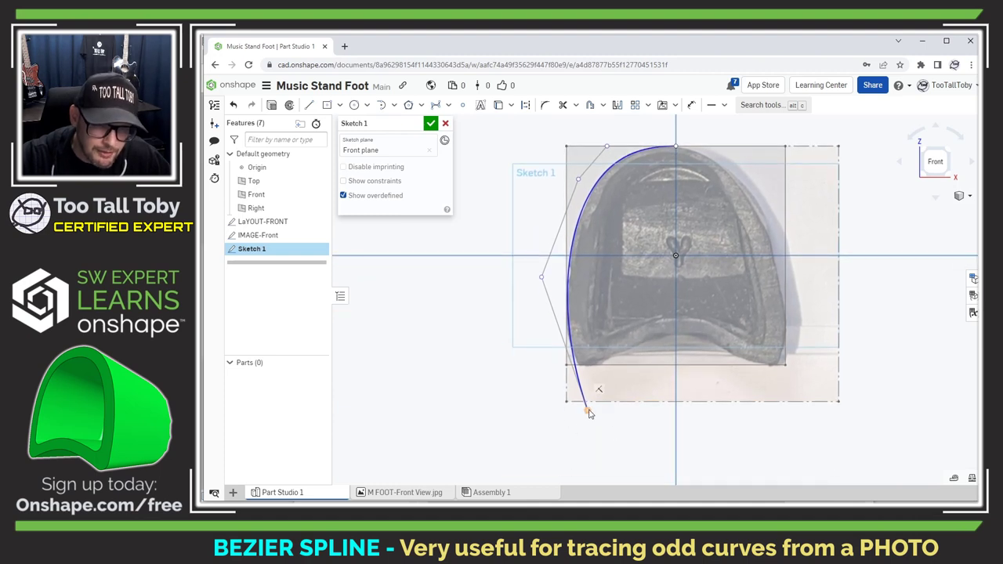
{"action": "left_click_drag", "start_coordinate": [588, 411], "coordinate": [579, 366]}
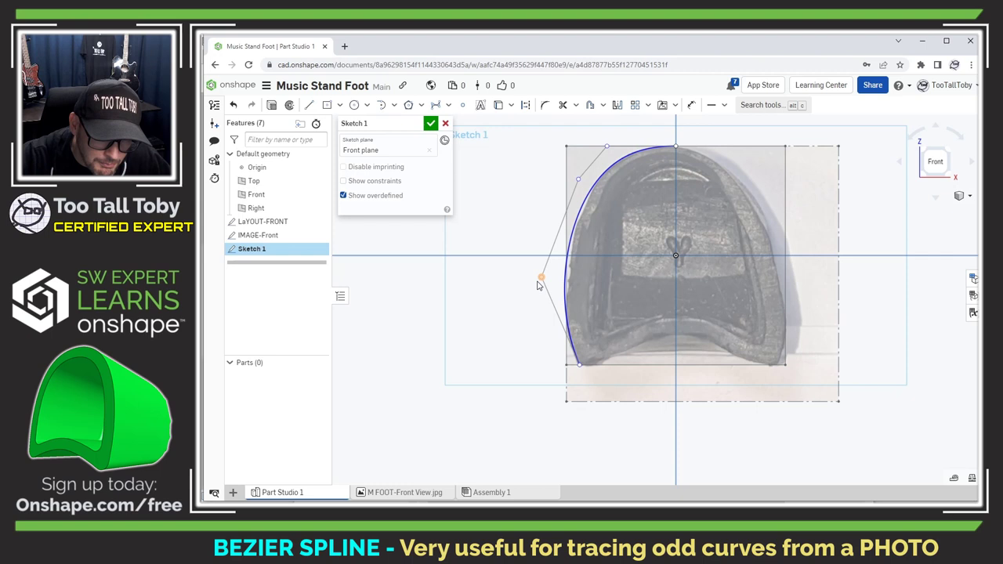
{"action": "left_click_drag", "start_coordinate": [541, 279], "coordinate": [545, 299]}
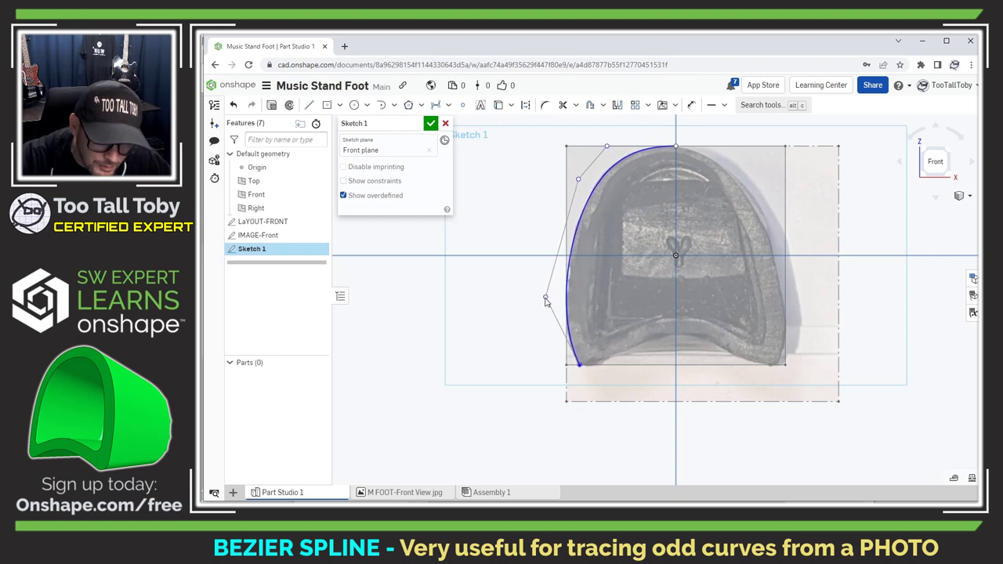
{"action": "left_click_drag", "start_coordinate": [545, 301], "coordinate": [545, 313]}
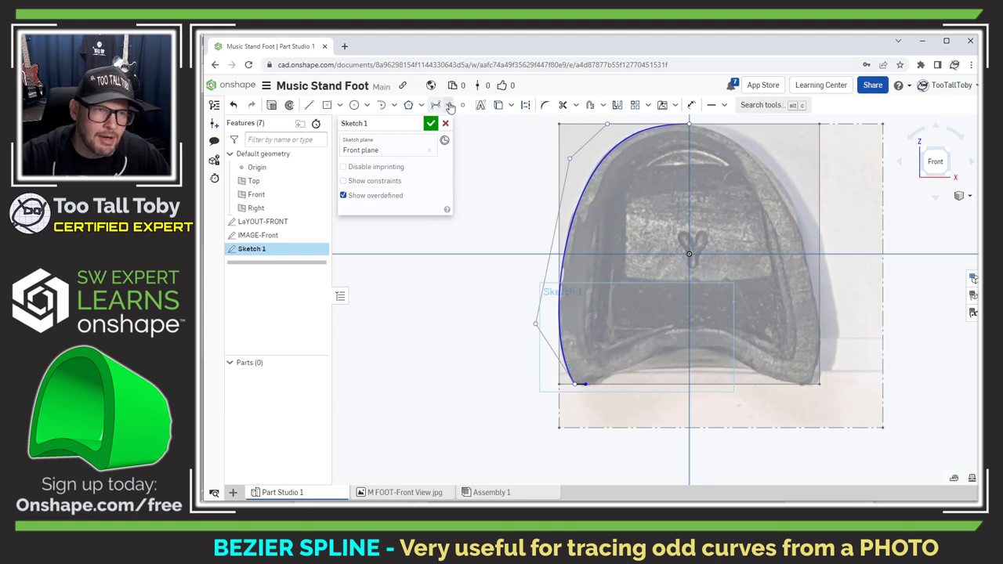
Constrain the curve's top control point horizontal with its endpoint
{"action": "left_click", "coordinate": [448, 105]}
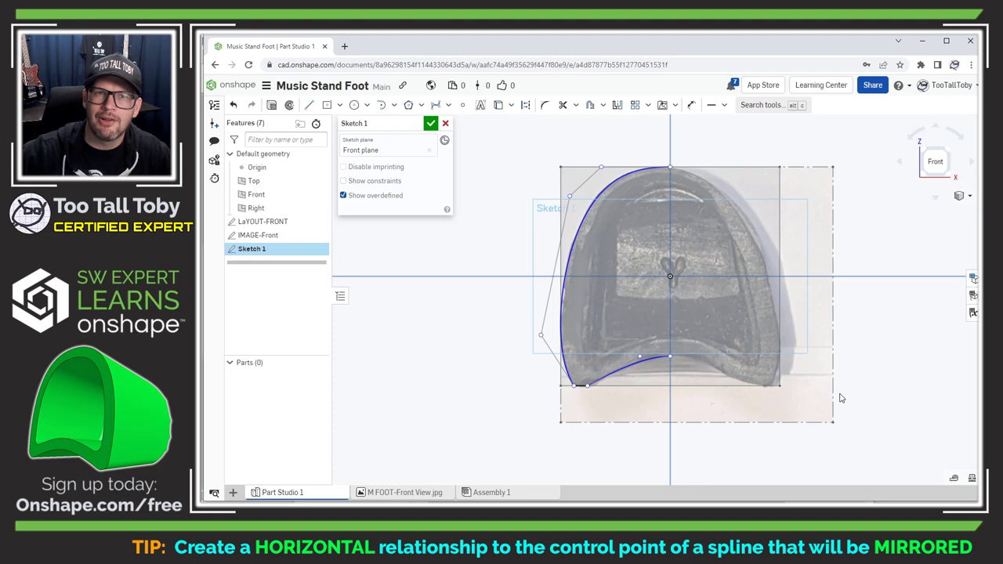
{"action": "mouse_move", "coordinate": [556, 152]}
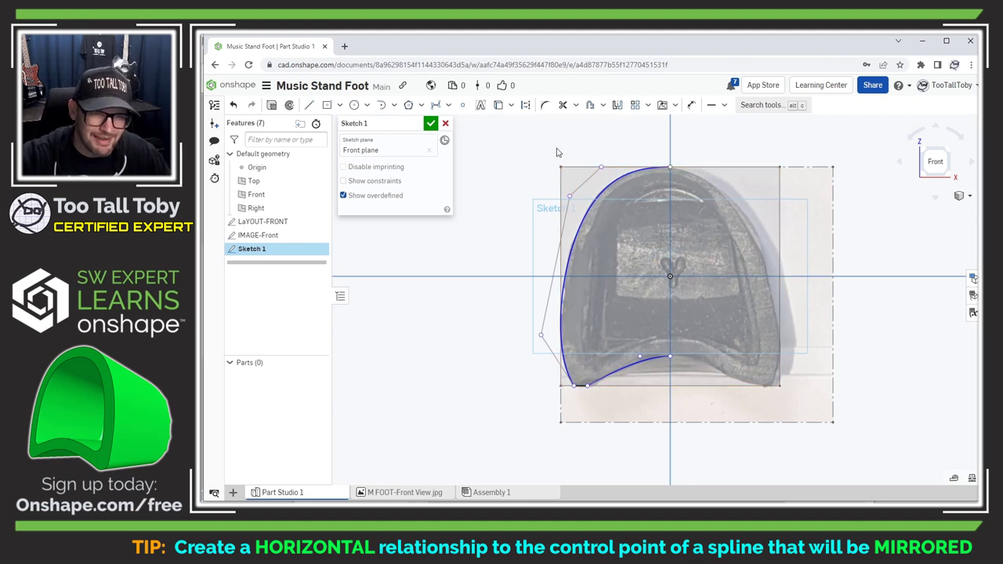
{"action": "left_click", "coordinate": [309, 105]}
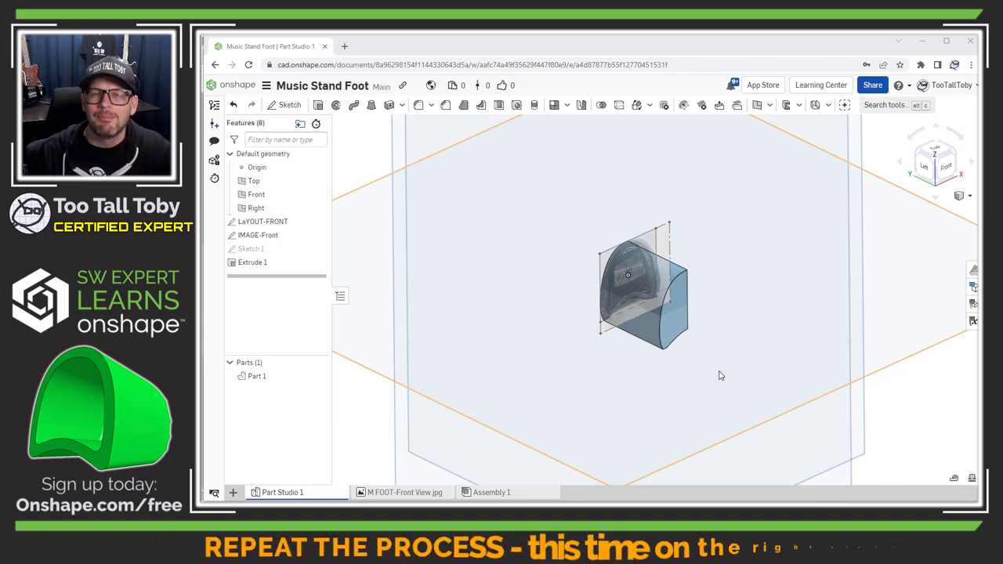
Sketch the side profile on the Right plane and extrude-remove to shape the part
{"action": "left_click", "coordinate": [937, 161]}
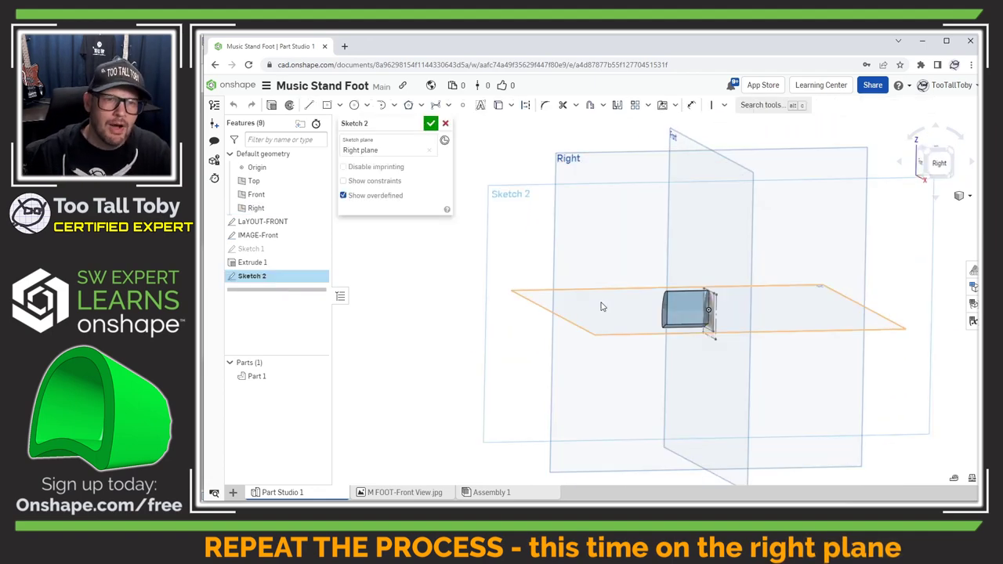
{"action": "left_click", "coordinate": [665, 103]}
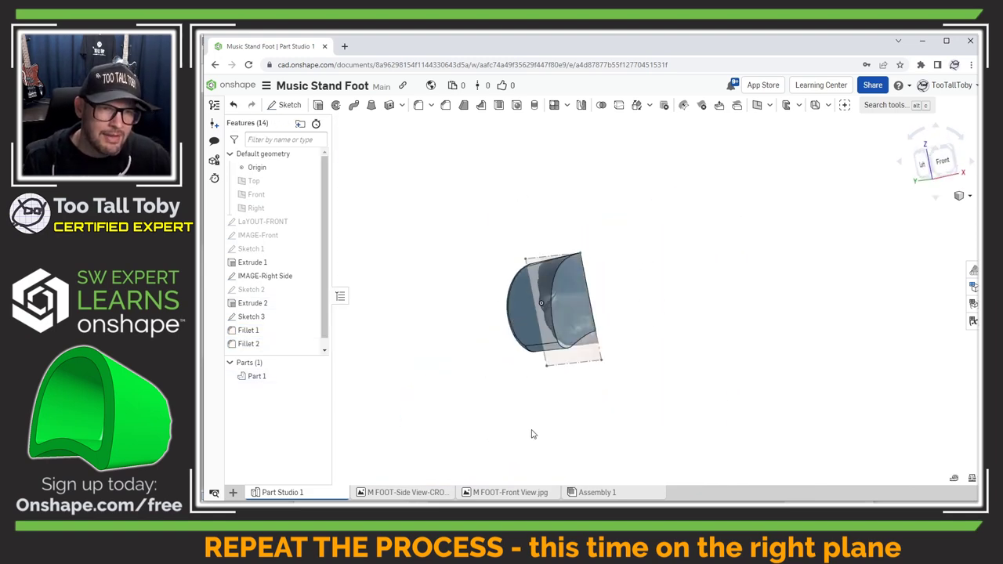
Hollow the filleted part into a thin shell from the chosen face
{"action": "left_click", "coordinate": [499, 104]}
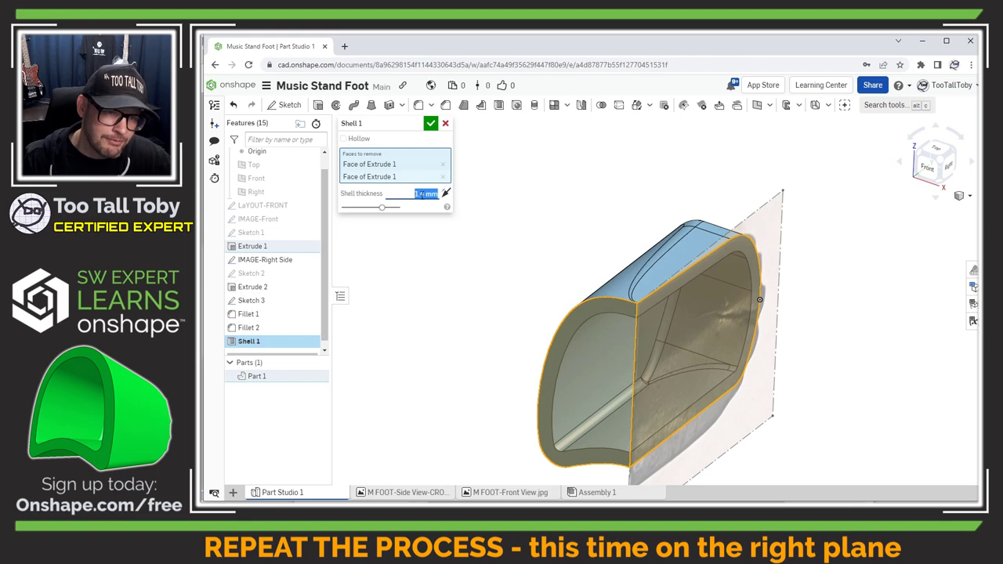
{"action": "left_click", "coordinate": [431, 123]}
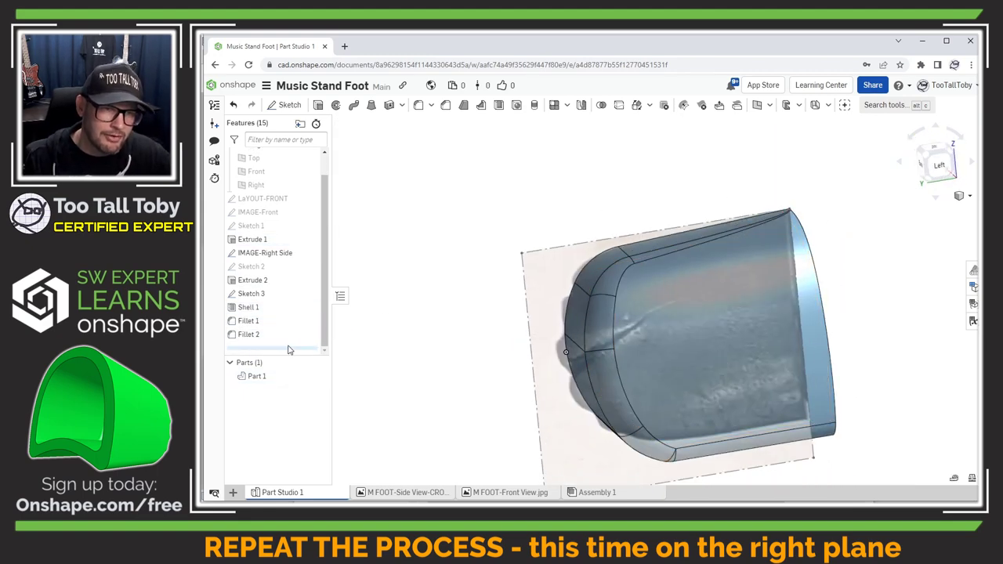
Sketch and extrude the ridges, delete a face, and begin a 2 mm fillet
{"action": "left_click", "coordinate": [288, 104]}
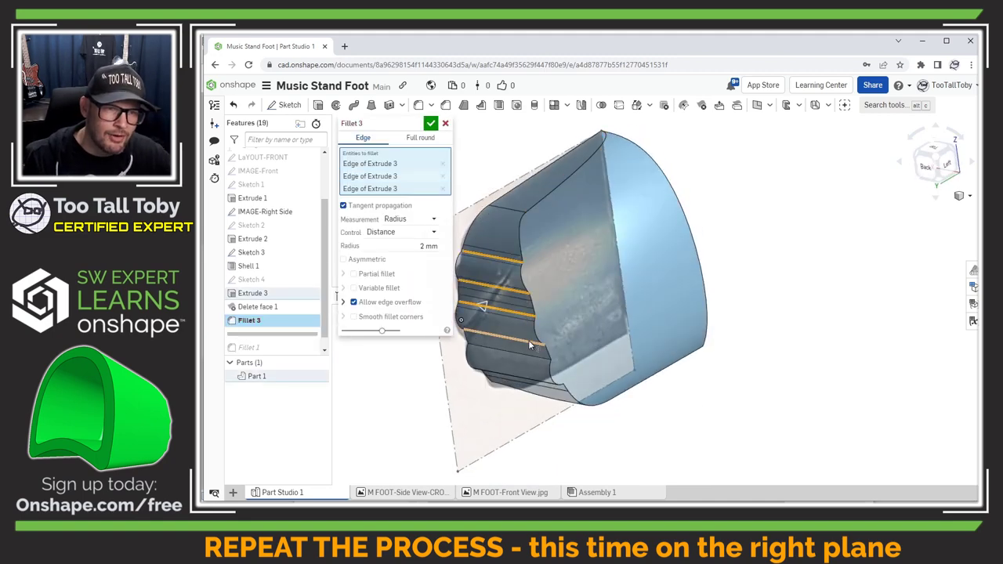
Accept the 2 mm ridge fillet and mirror the half into the full symmetric foot
{"action": "left_click", "coordinate": [431, 122]}
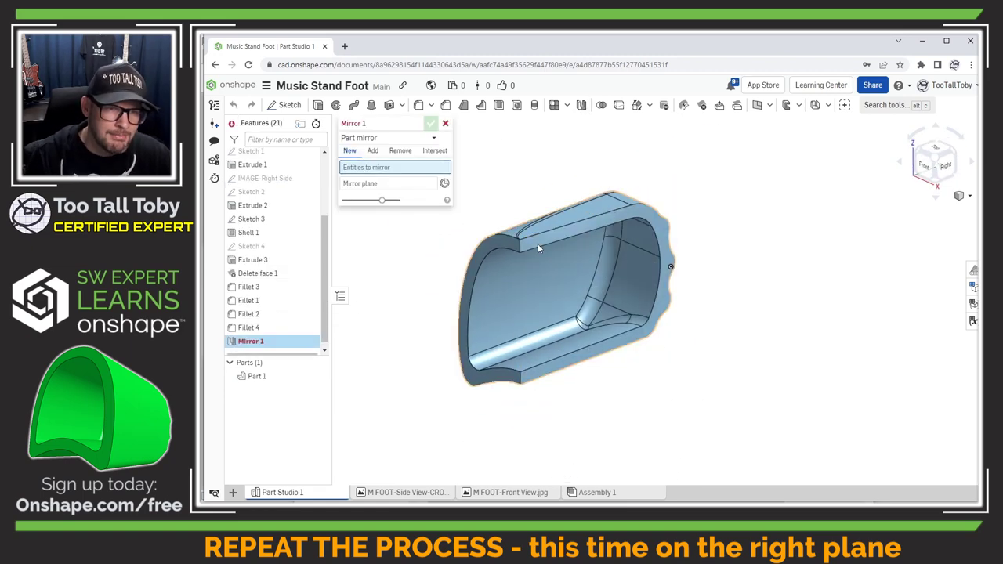
{"action": "left_click", "coordinate": [429, 122]}
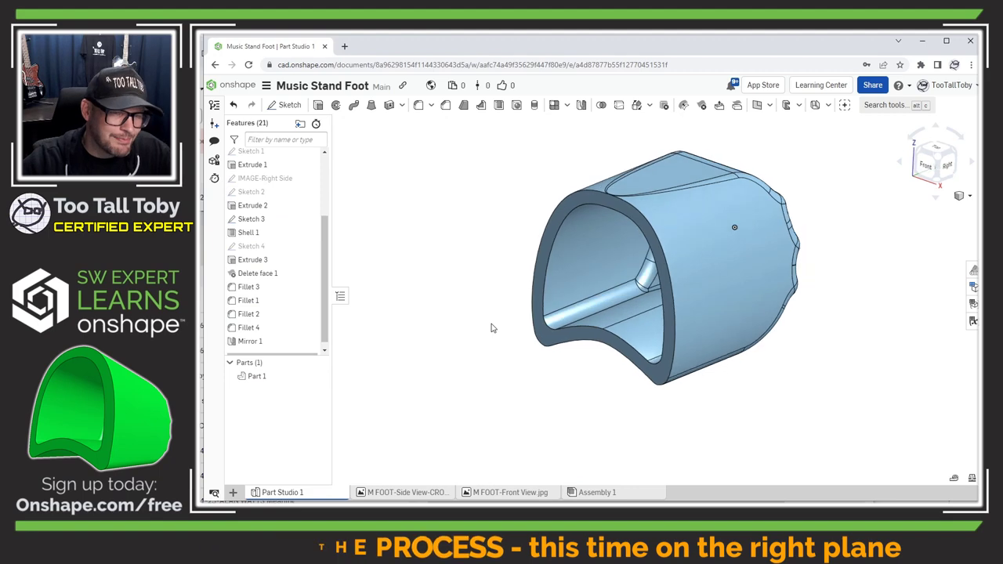